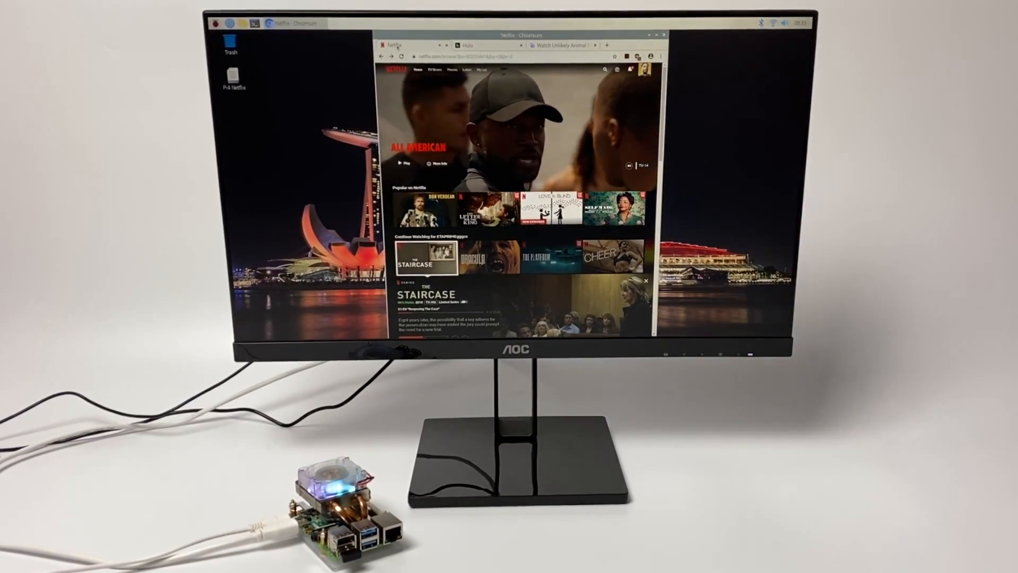
Start the Unlikely Animal Friends episode on Disney+ and dismiss the cast-to-TV notice
{"action": "left_click", "coordinate": [486, 45]}
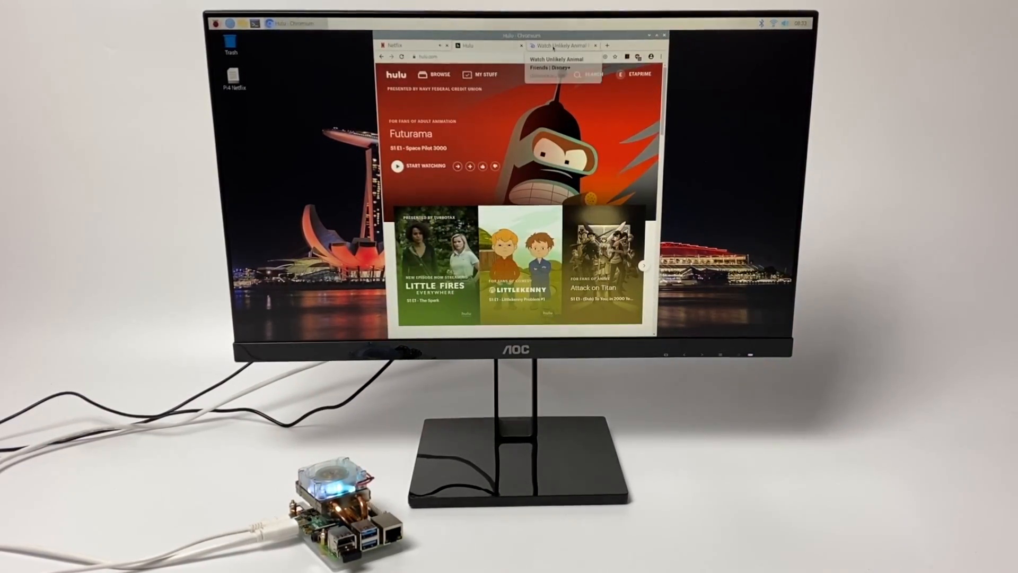
{"action": "left_click", "coordinate": [556, 59]}
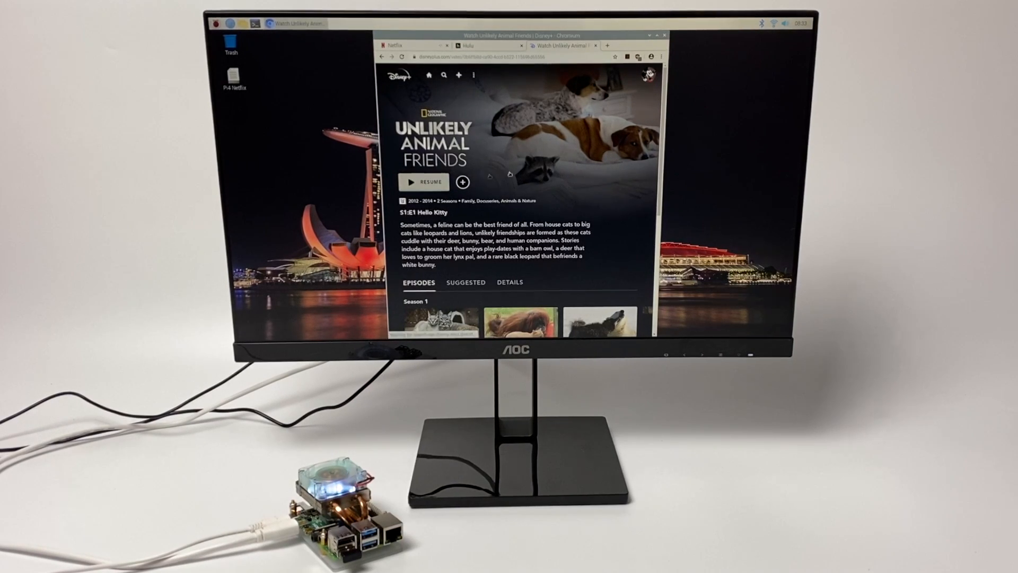
{"action": "left_click", "coordinate": [423, 182]}
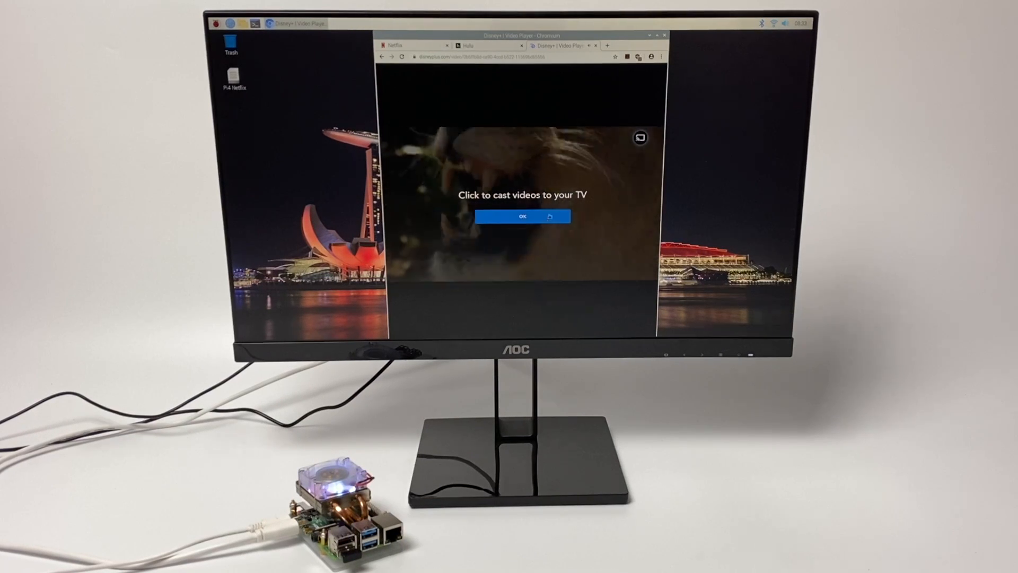
{"action": "left_click", "coordinate": [523, 216]}
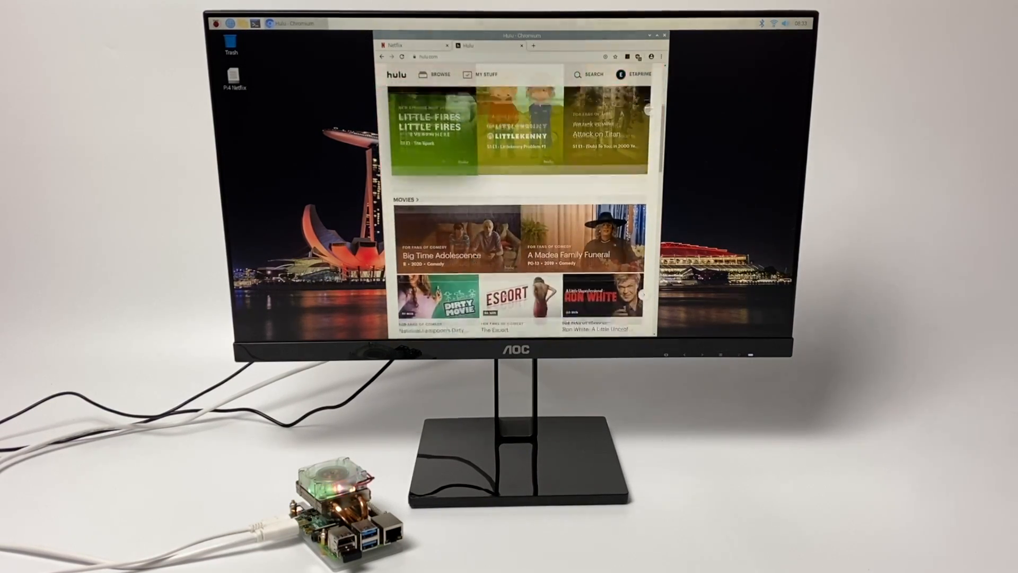
Start a stream playing on Hulu, then close the Disney+ and Hulu tabs
{"action": "scroll", "scroll_direction": "down", "scroll_amount": 3}
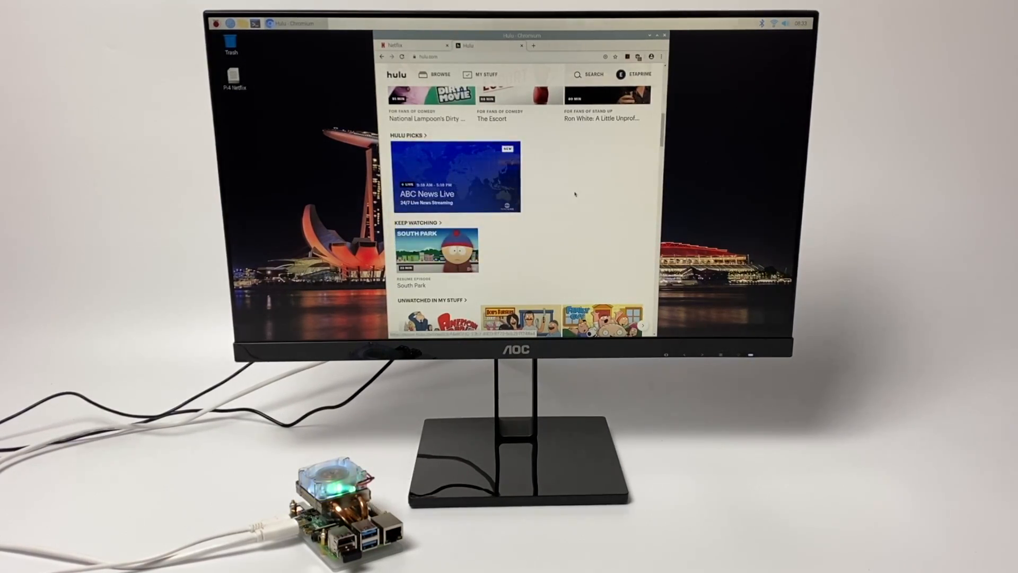
{"action": "left_click", "coordinate": [437, 252]}
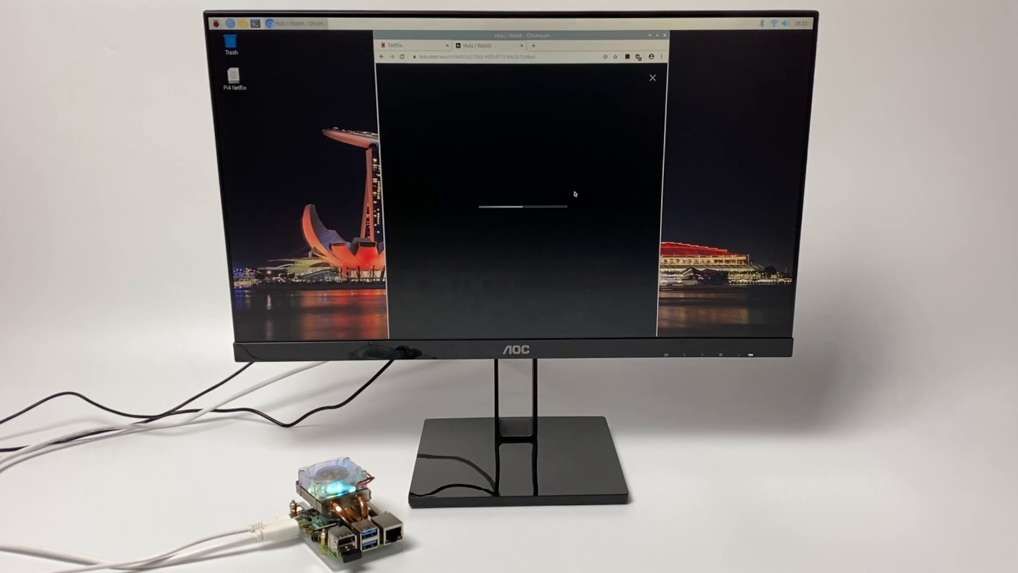
{"action": "left_click", "coordinate": [652, 78]}
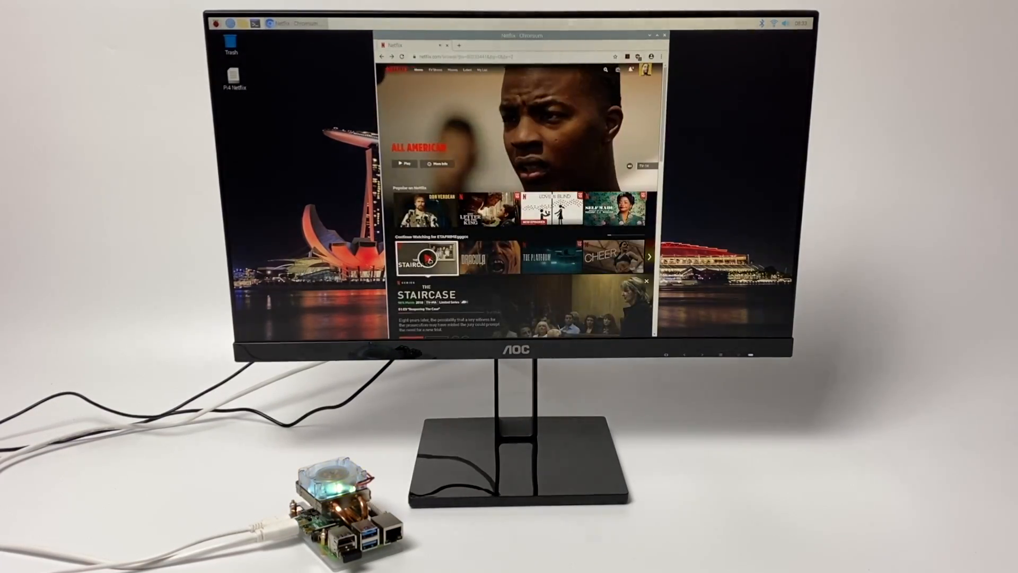
{"action": "left_click", "coordinate": [425, 260]}
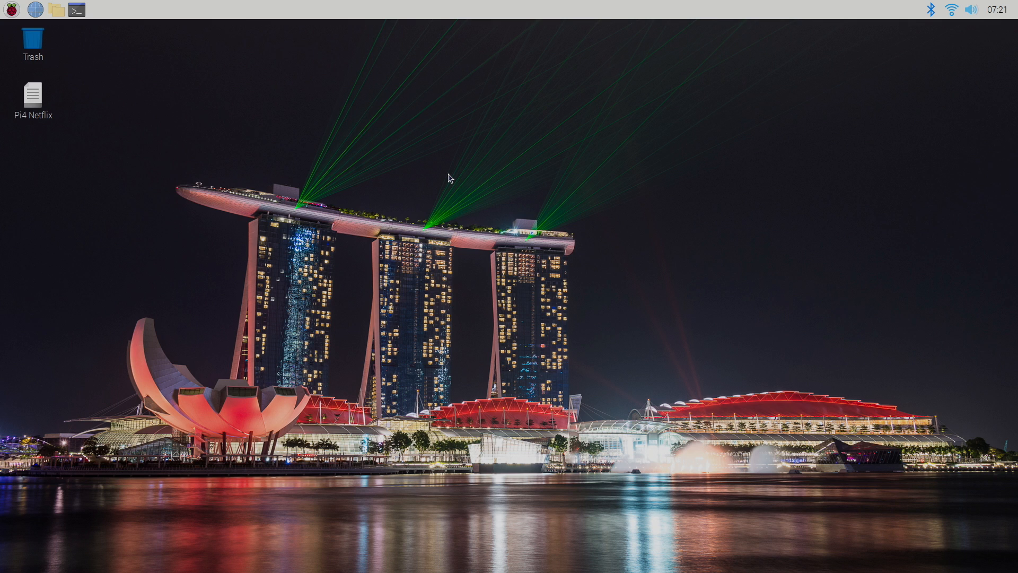
{"action": "mouse_move", "coordinate": [39, 79]}
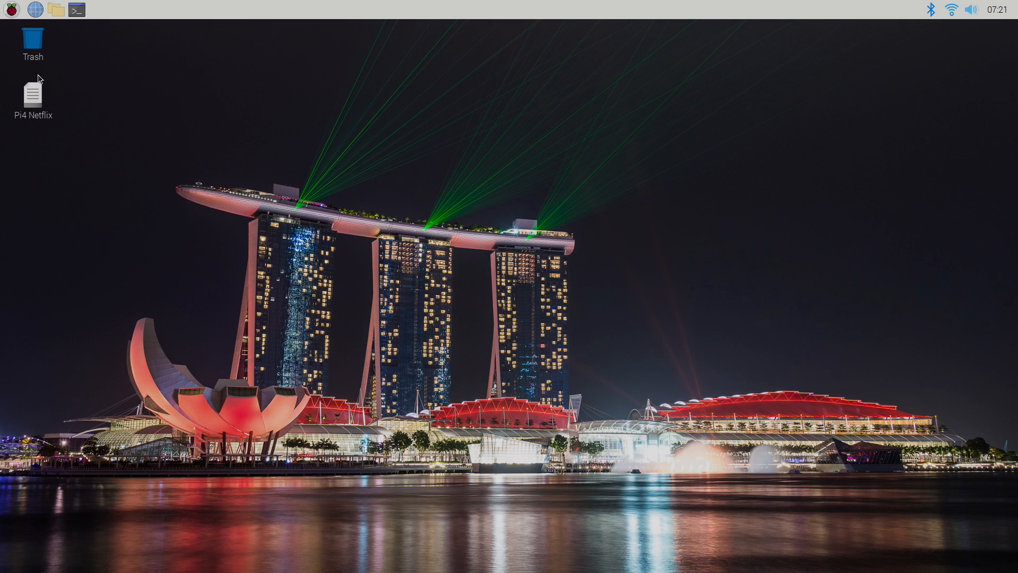
{"action": "mouse_move", "coordinate": [440, 89]}
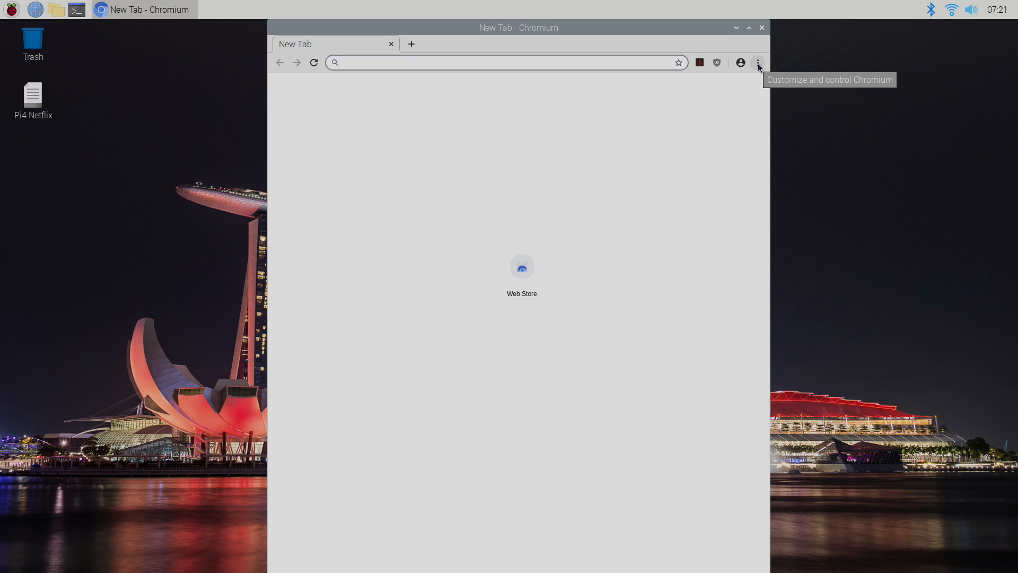
Reach the Privacy and security section of Chromium's settings via the Advanced menu
{"action": "left_click", "coordinate": [757, 63]}
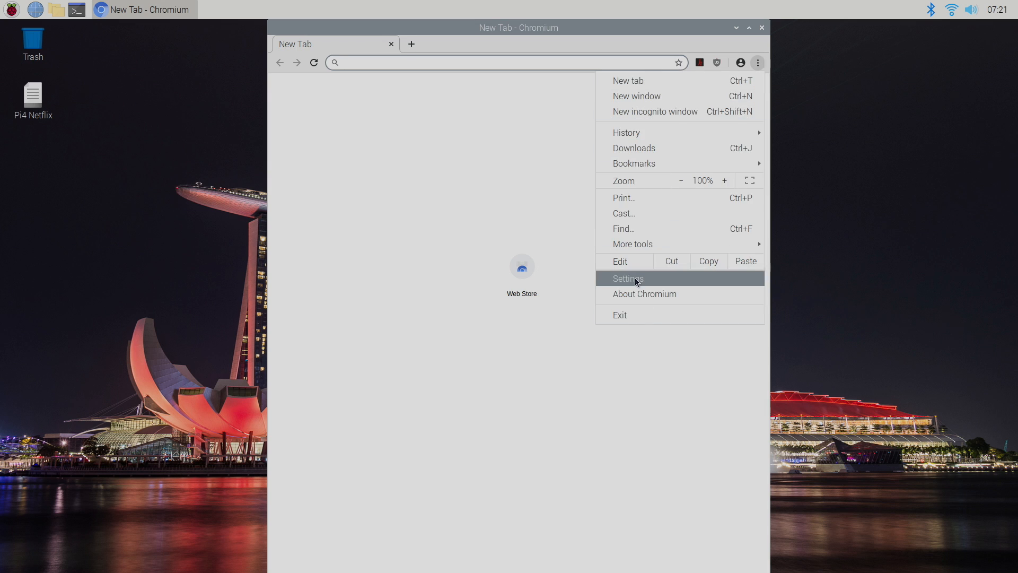
{"action": "left_click", "coordinate": [627, 278]}
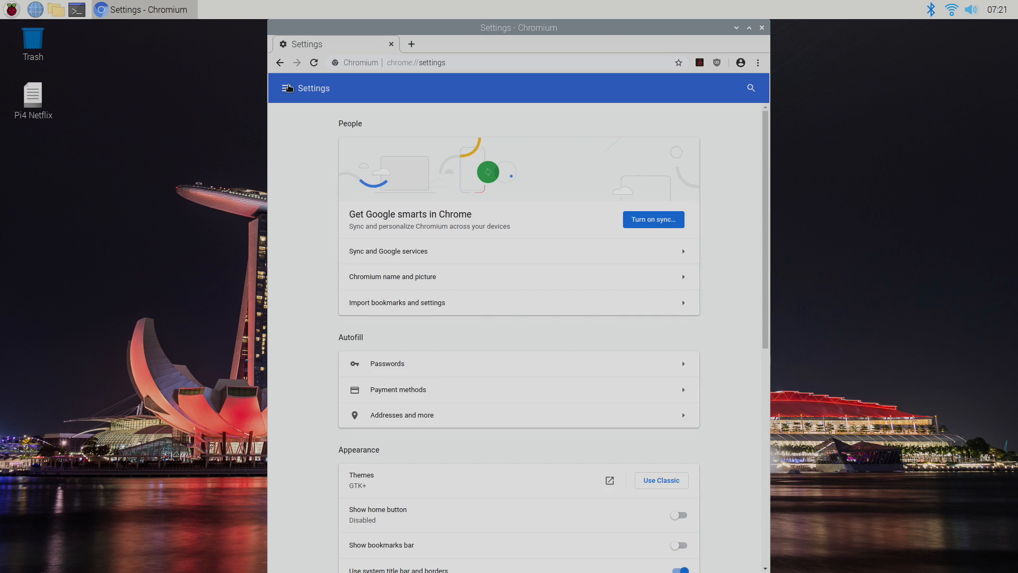
{"action": "left_click", "coordinate": [286, 88]}
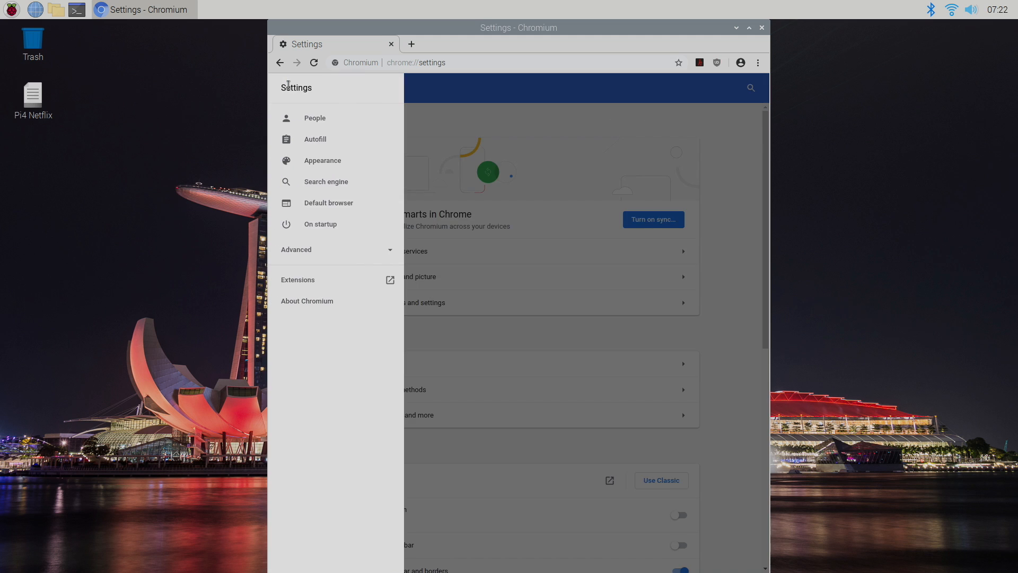
{"action": "left_click", "coordinate": [296, 249]}
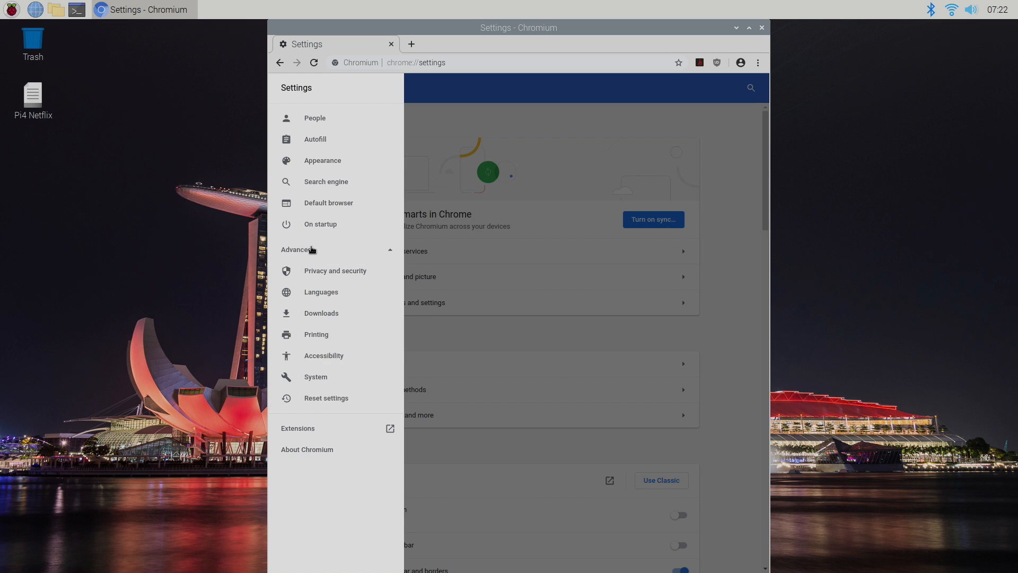
{"action": "left_click", "coordinate": [336, 270]}
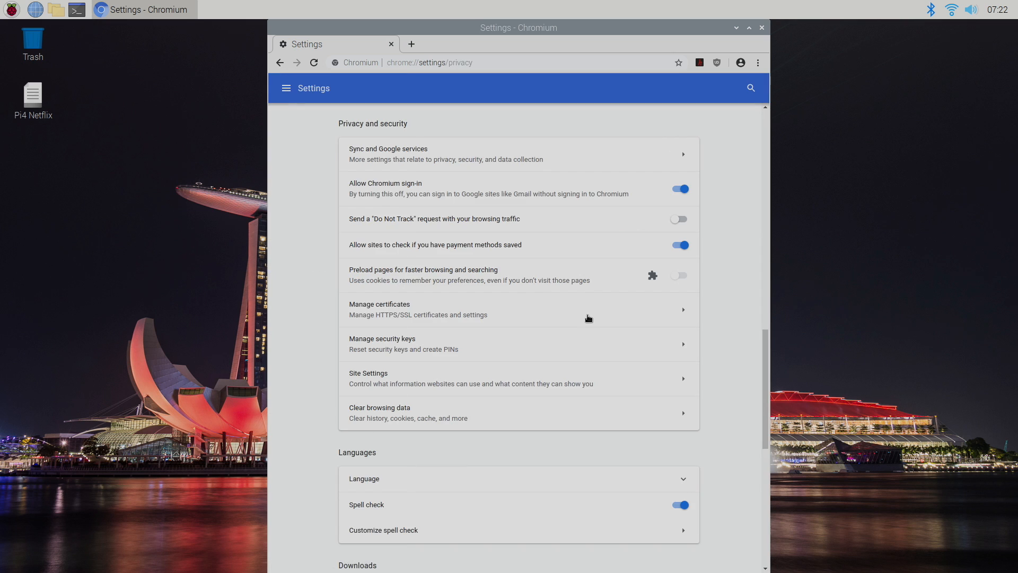
{"action": "mouse_move", "coordinate": [401, 413]}
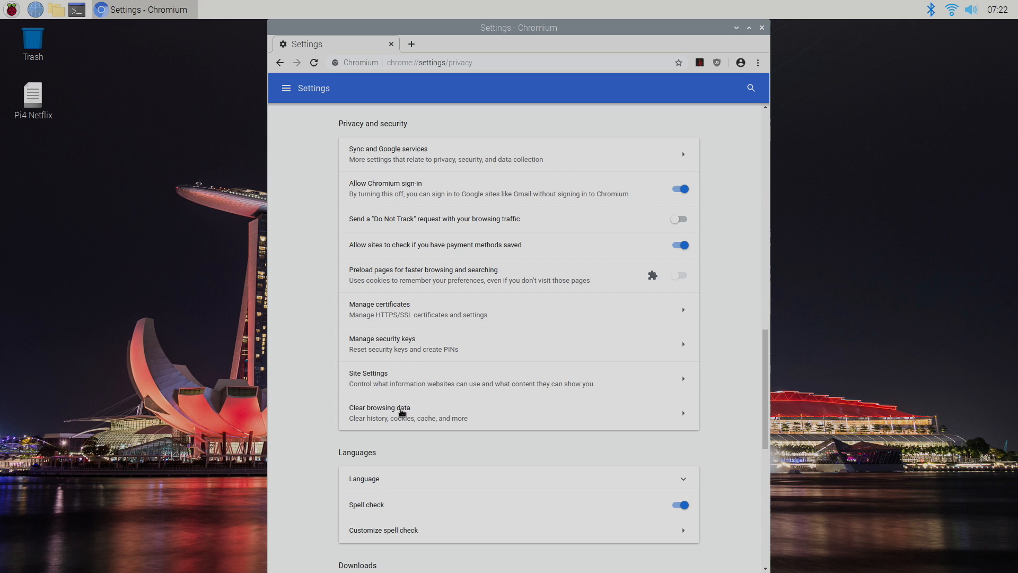
Clear browsing data for All time, then close the Chromium window
{"action": "left_click", "coordinate": [380, 412]}
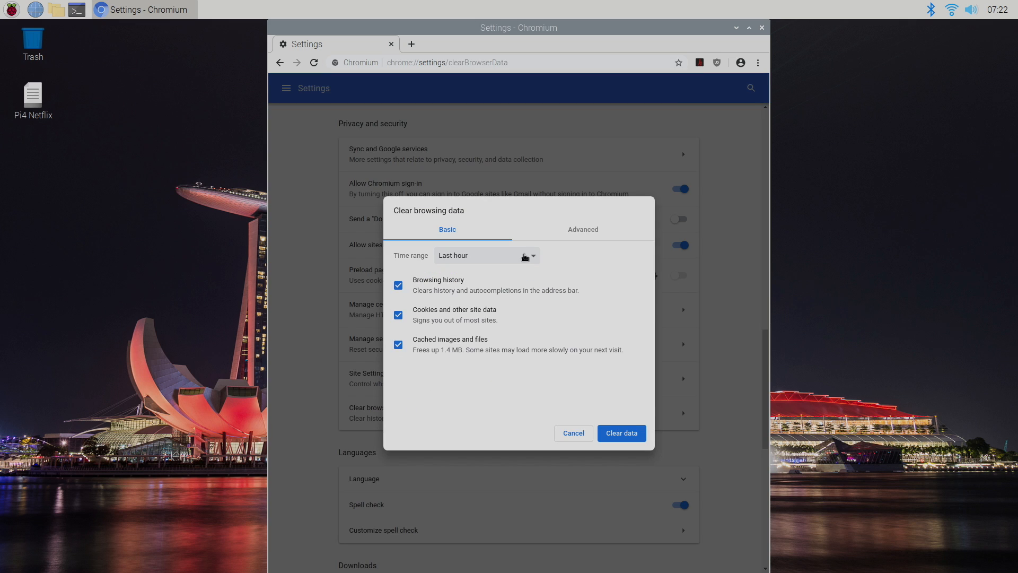
{"action": "left_click", "coordinate": [487, 255]}
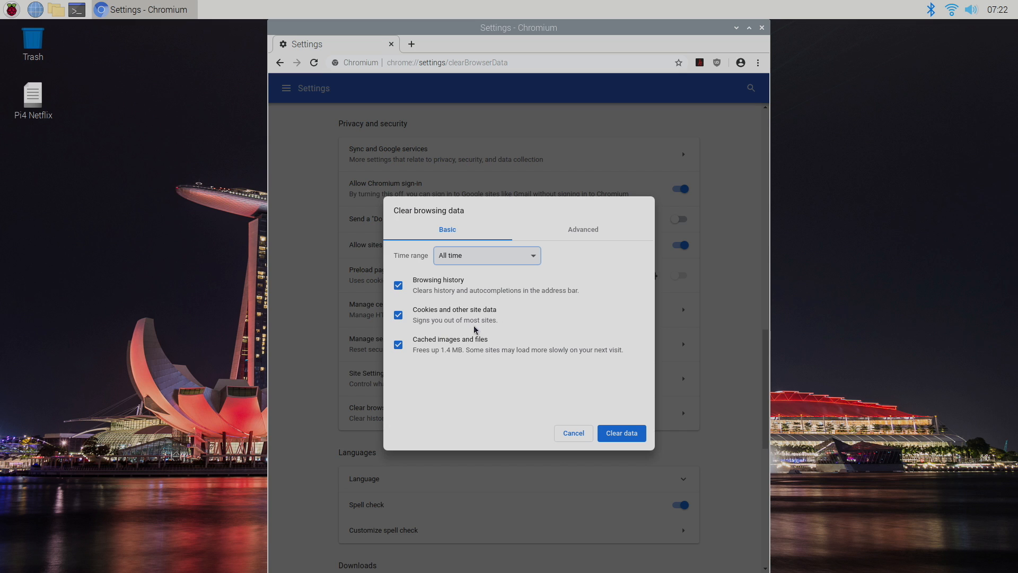
{"action": "mouse_move", "coordinate": [488, 380]}
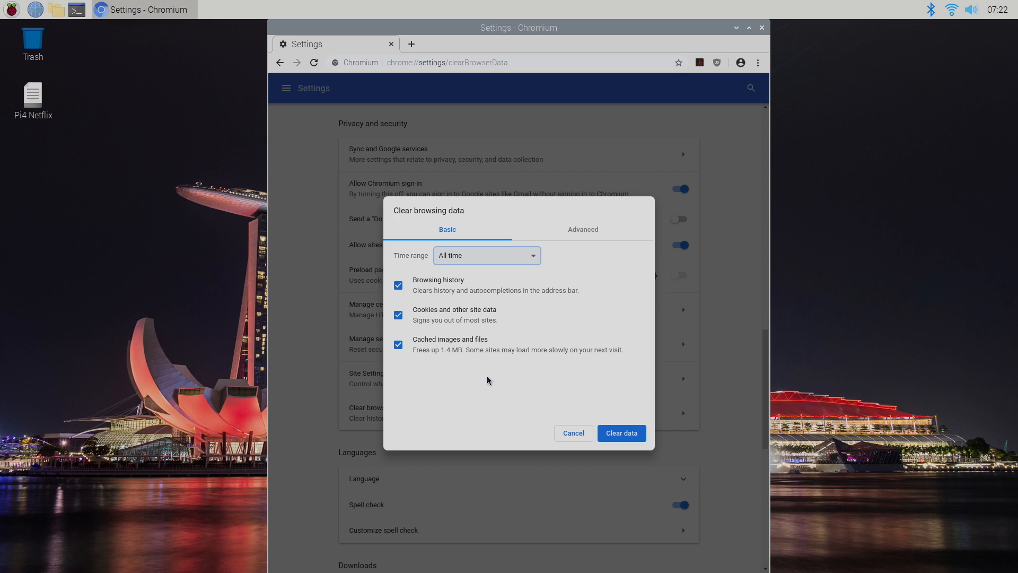
{"action": "left_click", "coordinate": [572, 432]}
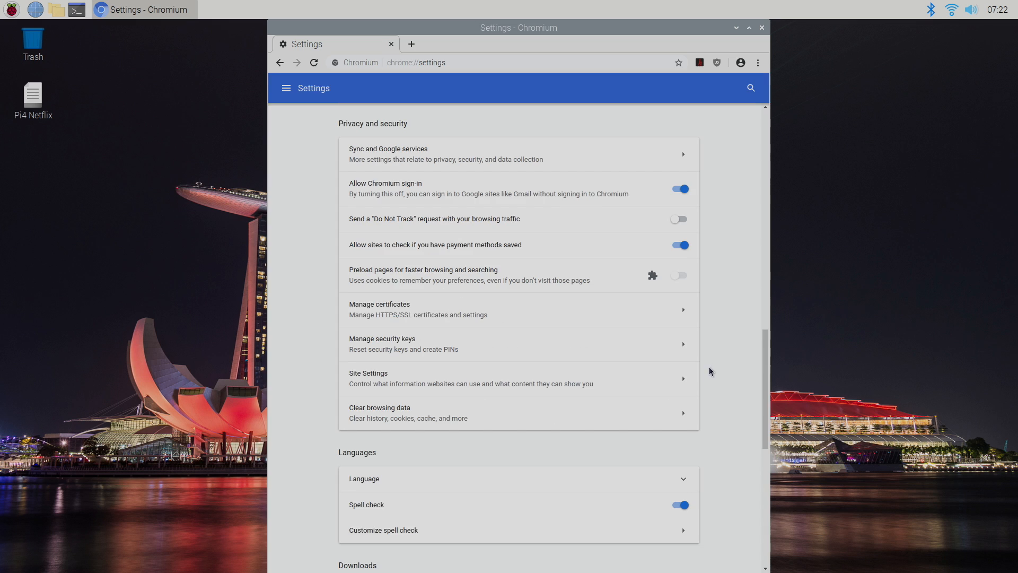
{"action": "mouse_move", "coordinate": [758, 34]}
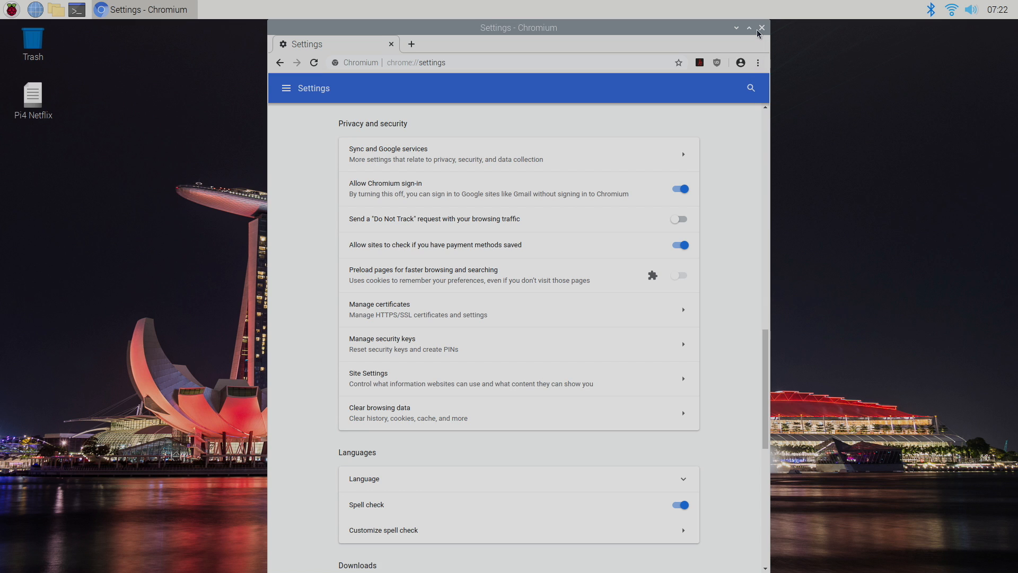
{"action": "left_click", "coordinate": [750, 27]}
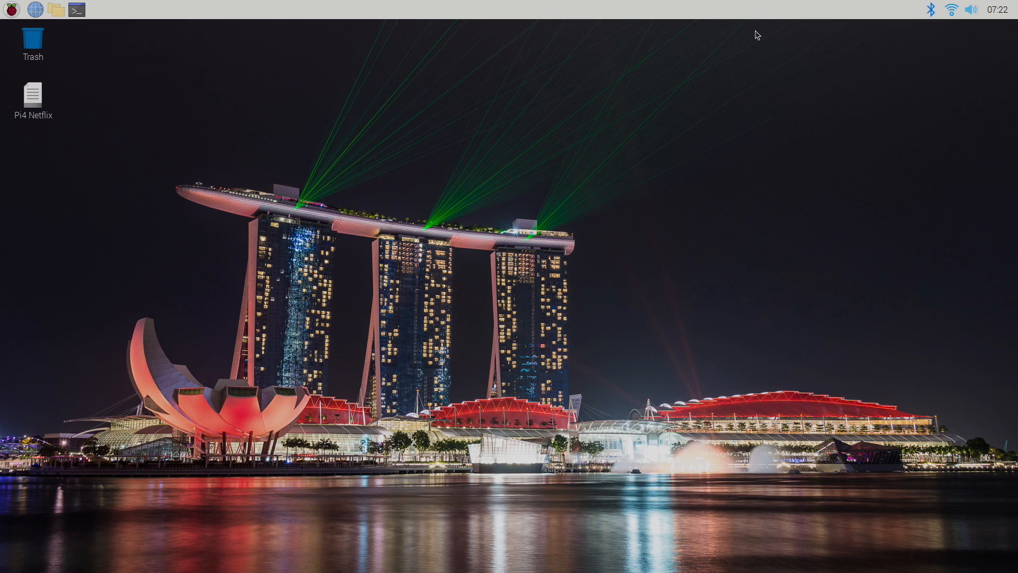
{"action": "mouse_move", "coordinate": [563, 225]}
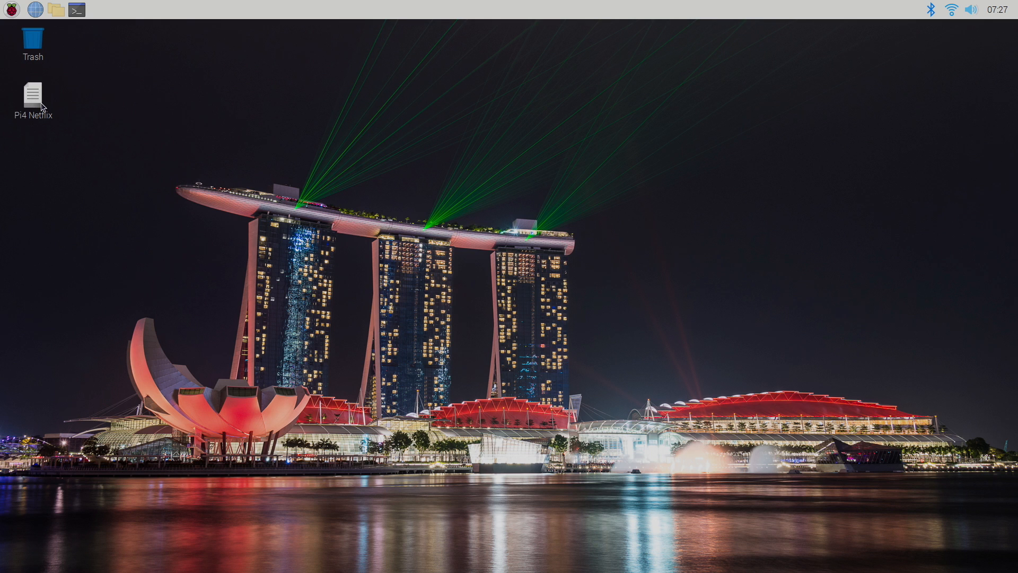
Open the Pi4 Netflix notes from the desktop, move them left, and launch a terminal
{"action": "double_click", "coordinate": [33, 94]}
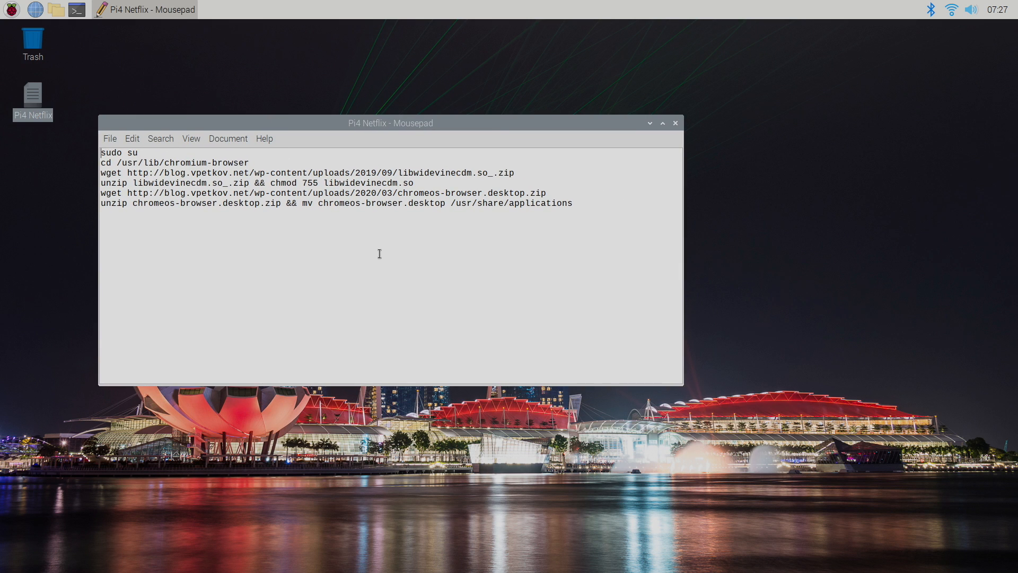
{"action": "mouse_move", "coordinate": [224, 206]}
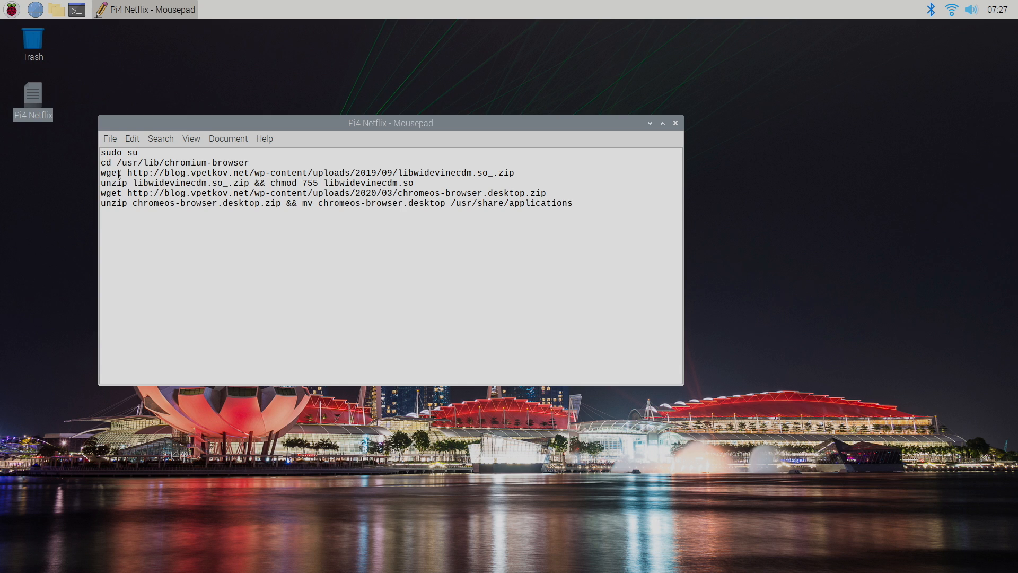
{"action": "mouse_move", "coordinate": [316, 189]}
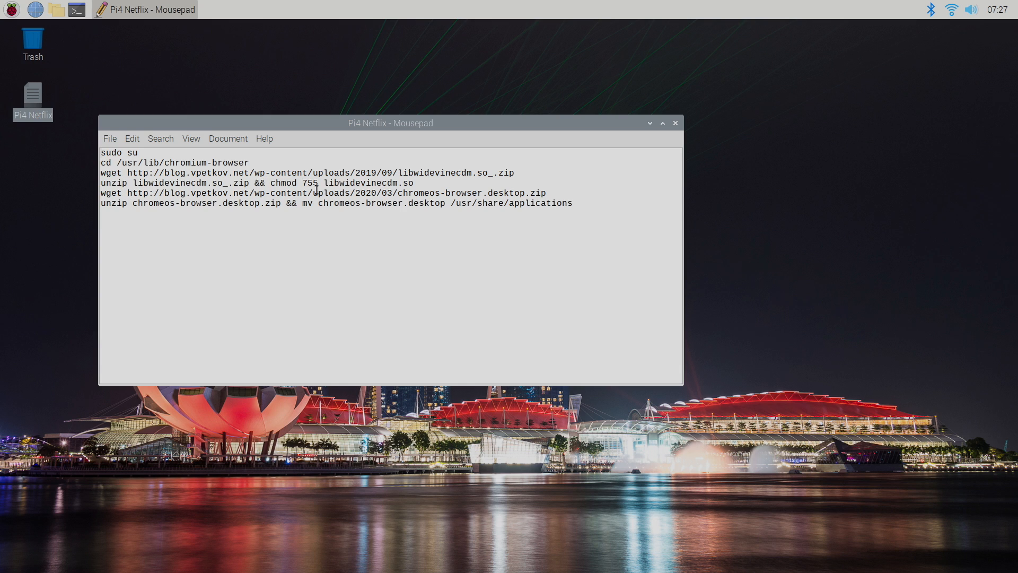
{"action": "left_click_drag", "start_coordinate": [389, 123], "coordinate": [305, 152]}
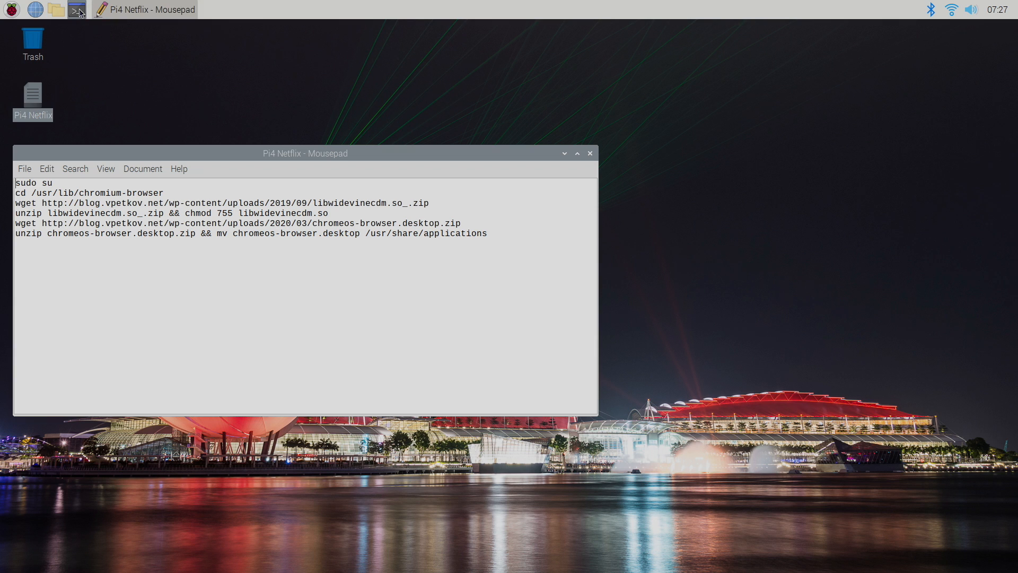
{"action": "mouse_move", "coordinate": [77, 10]}
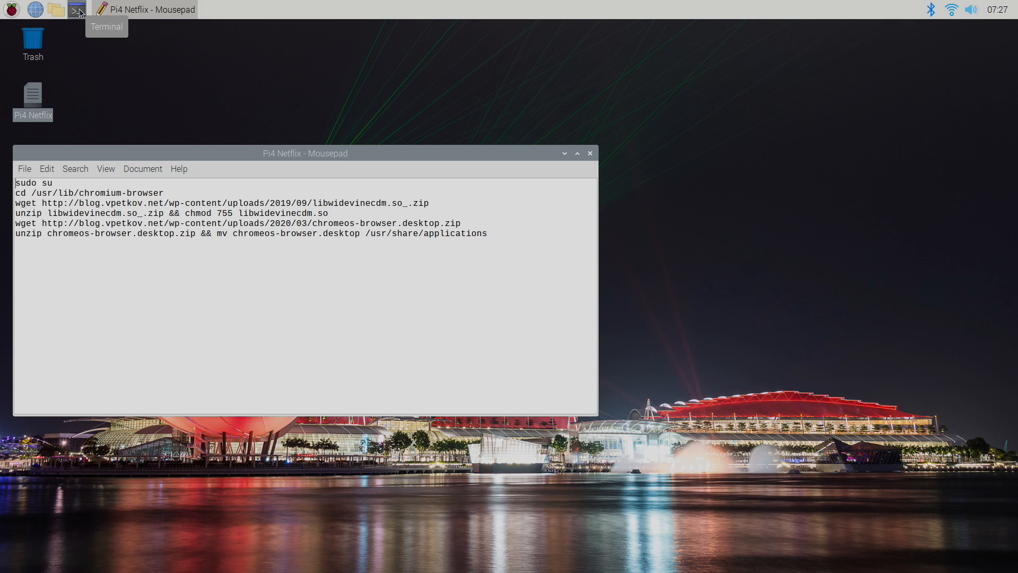
{"action": "left_click", "coordinate": [77, 9]}
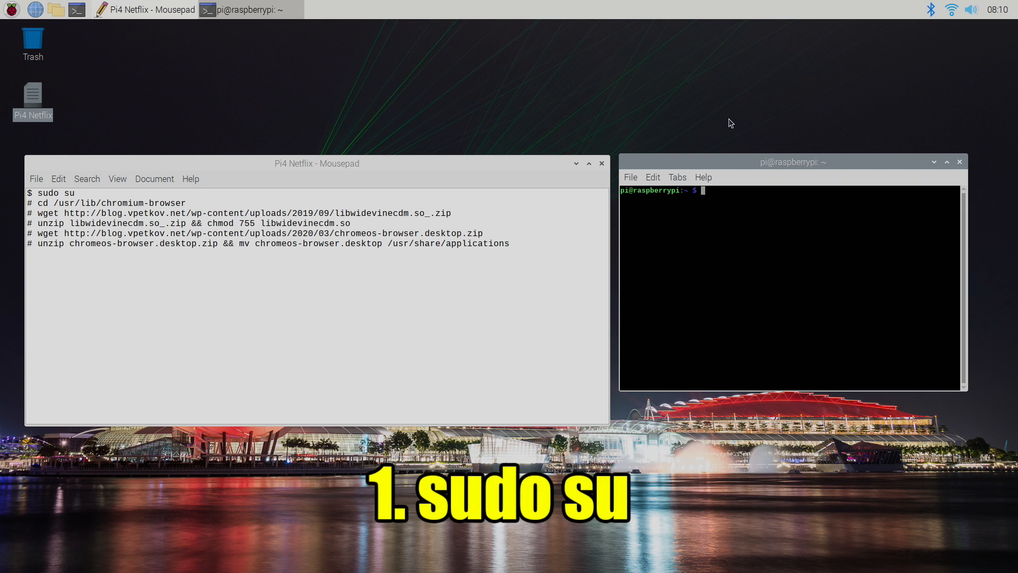
Become root with 'sudo su' and select the 'cd /usr/lib/chromium-browser' command in the notes
{"action": "type", "text": "sudo"}
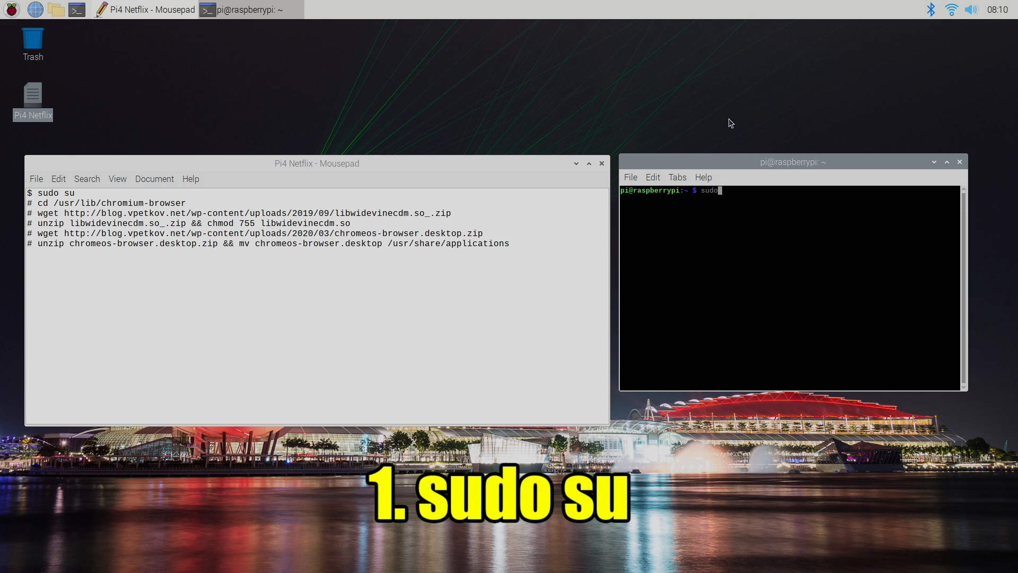
{"action": "key", "text": "Return"}
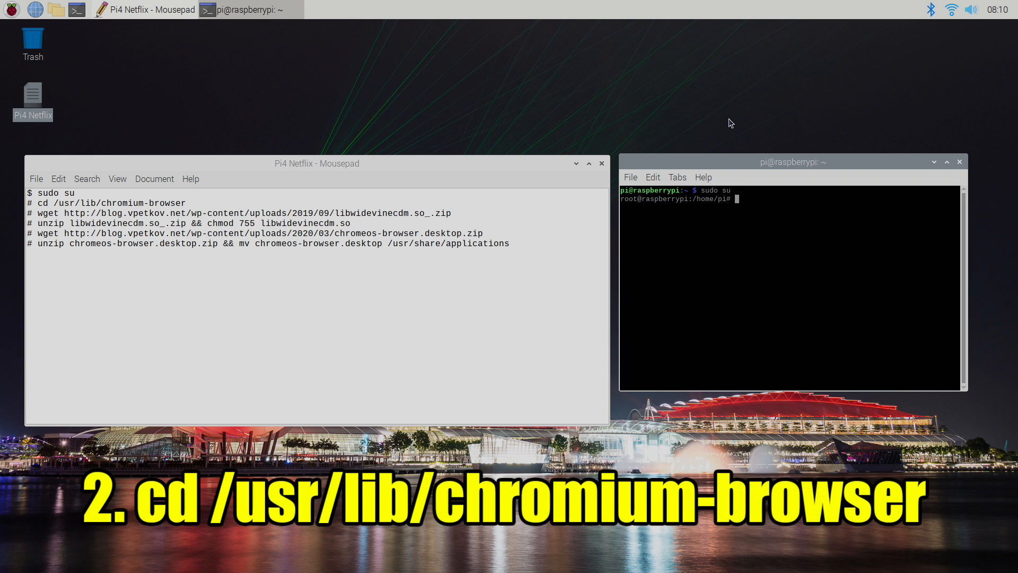
{"action": "mouse_move", "coordinate": [130, 210]}
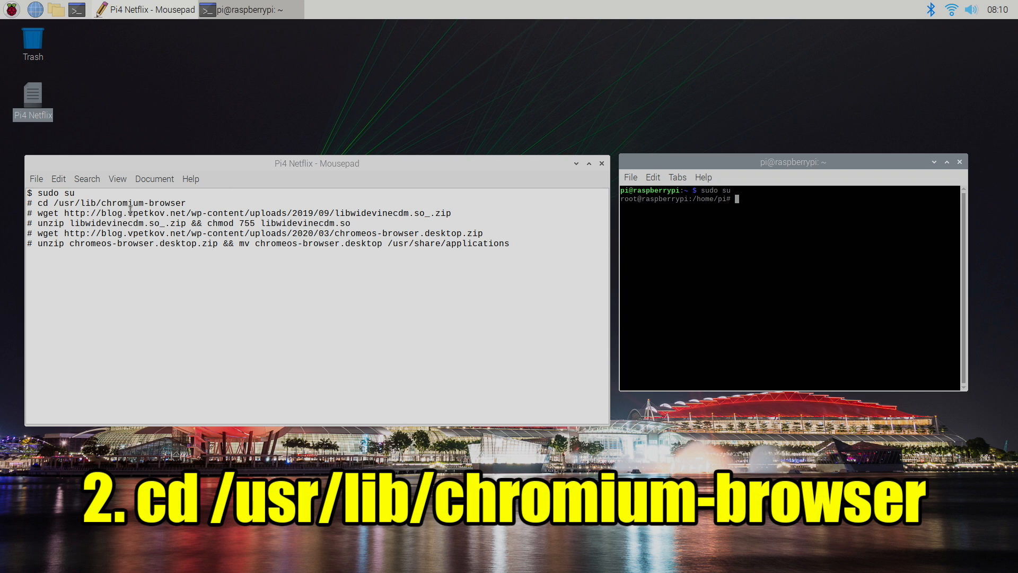
{"action": "left_click", "coordinate": [187, 203]}
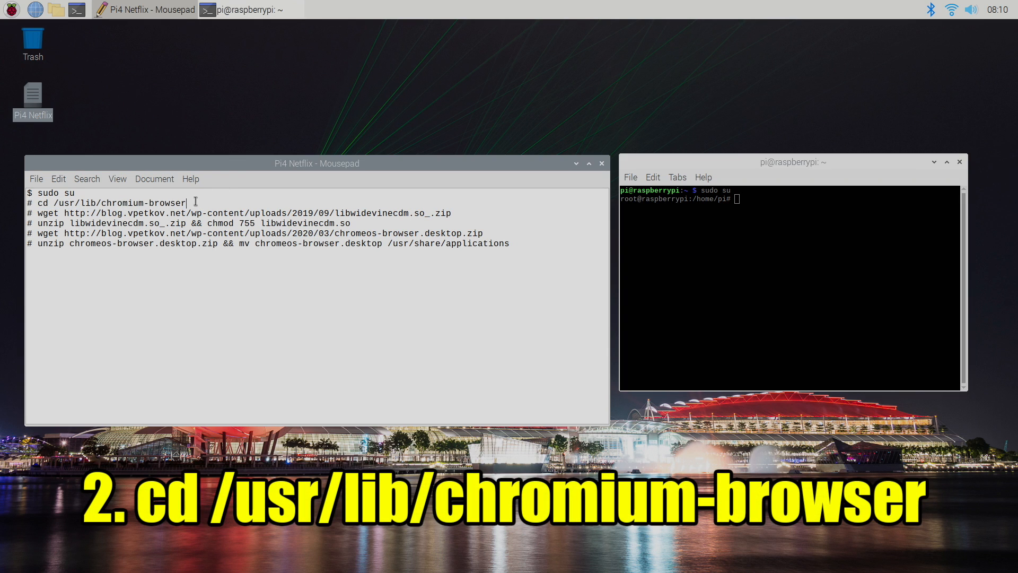
{"action": "double_click", "coordinate": [110, 203]}
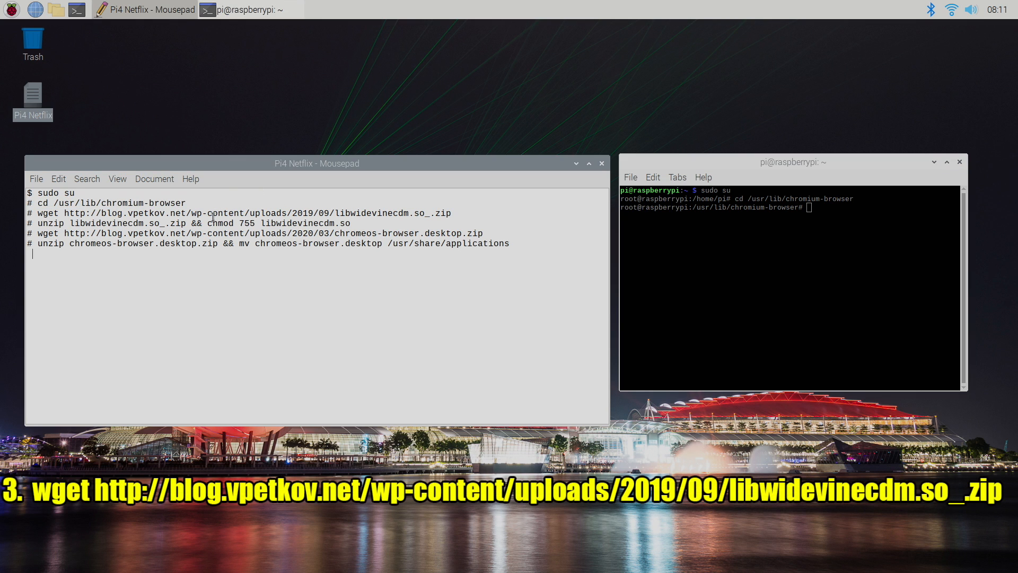
{"action": "mouse_move", "coordinate": [413, 220]}
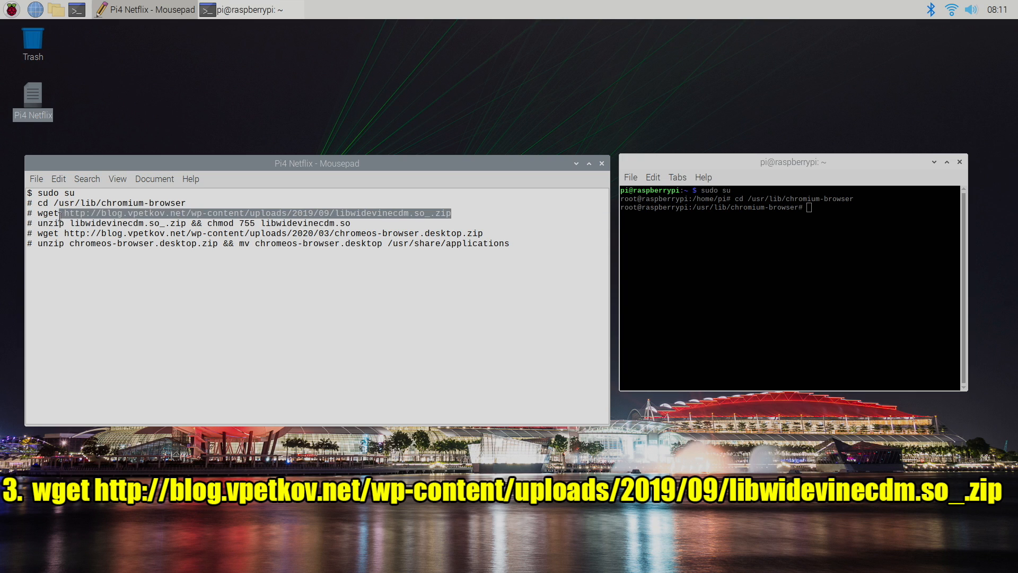
Paste and run the wget Widevine download and the unzip && chmod commands in the terminal
{"action": "right_click", "coordinate": [46, 217]}
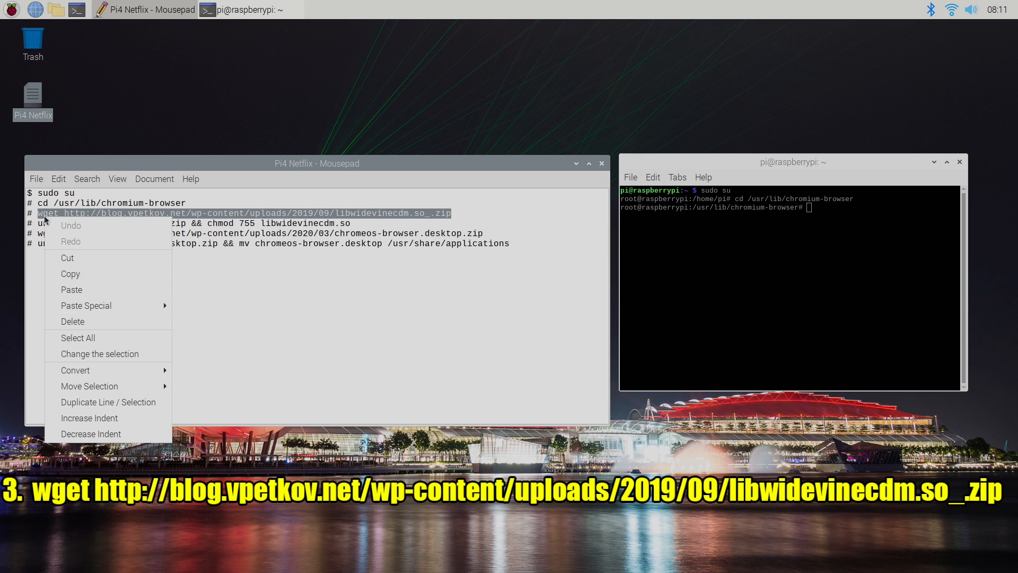
{"action": "right_click", "coordinate": [779, 259]}
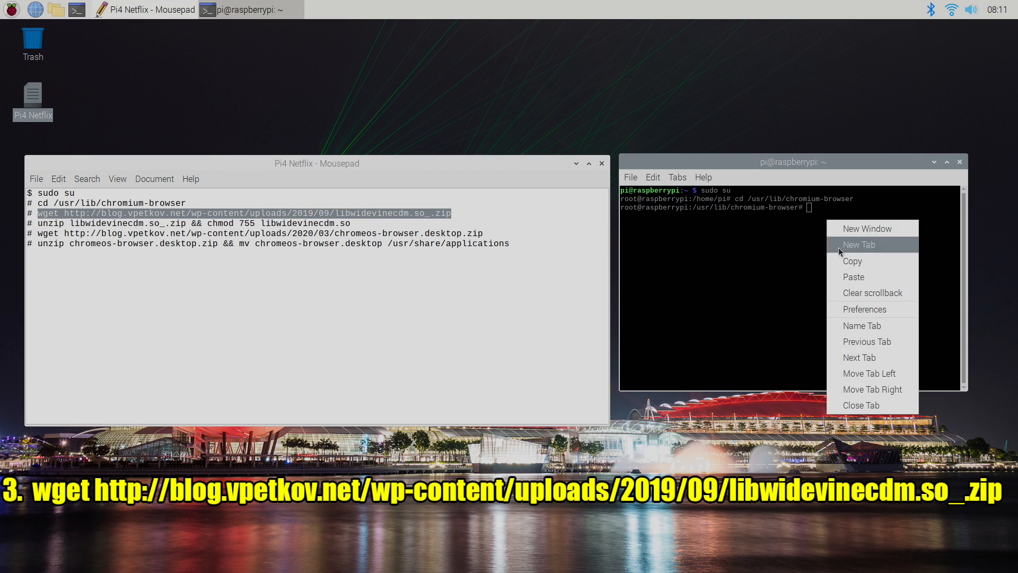
{"action": "left_click", "coordinate": [852, 277]}
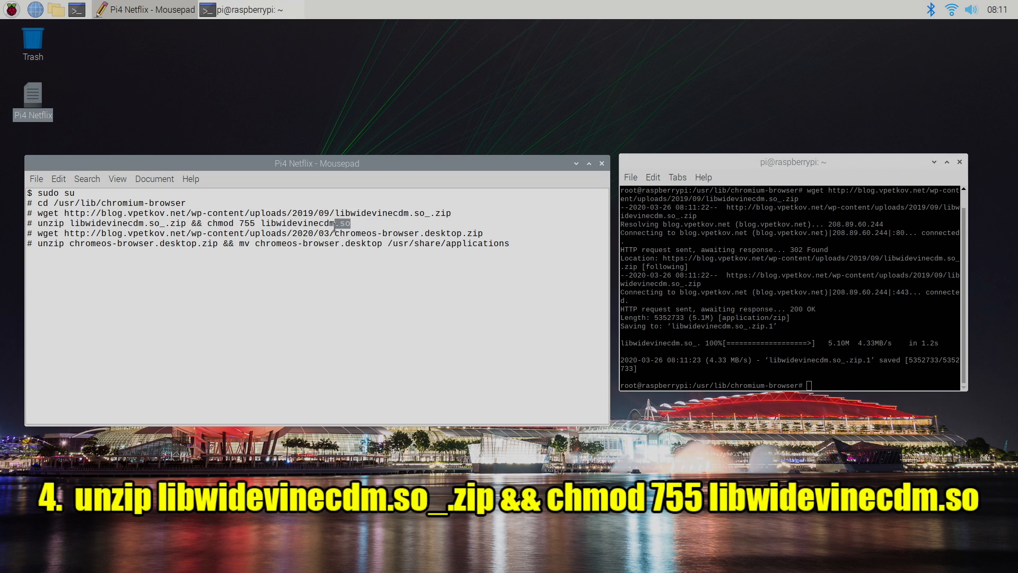
{"action": "right_click", "coordinate": [188, 223]}
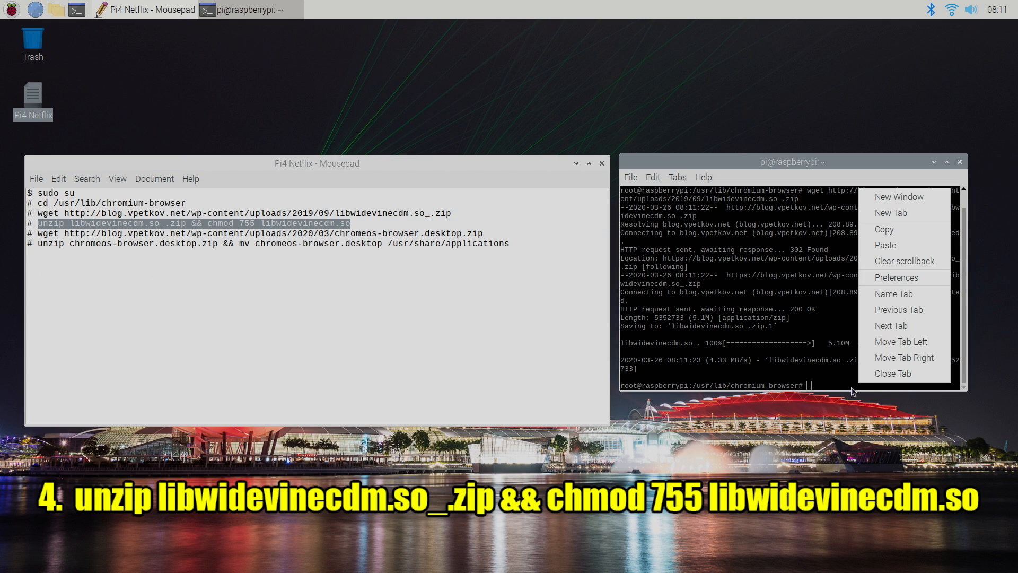
{"action": "left_click", "coordinate": [885, 245]}
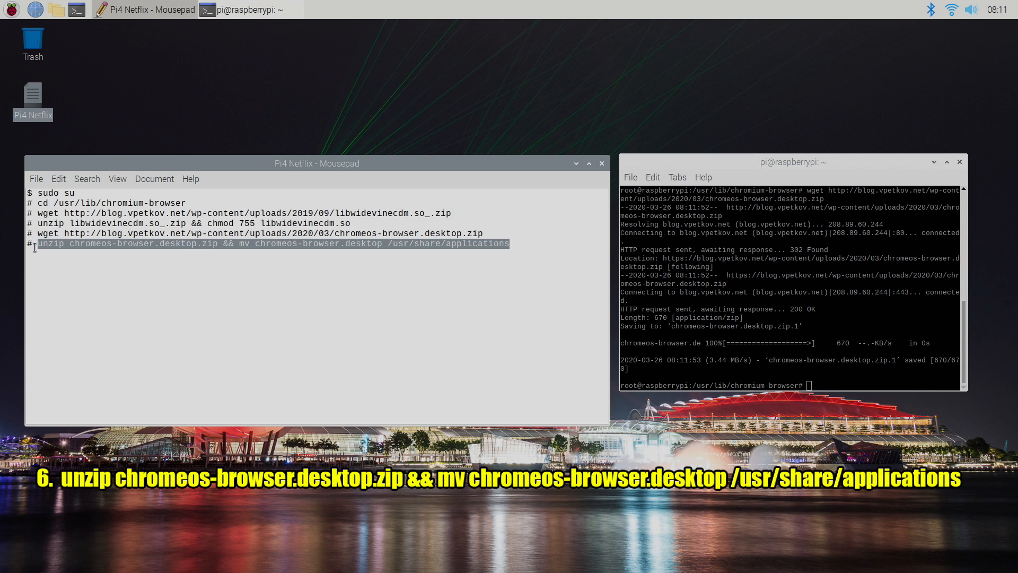
{"action": "mouse_move", "coordinate": [99, 307]}
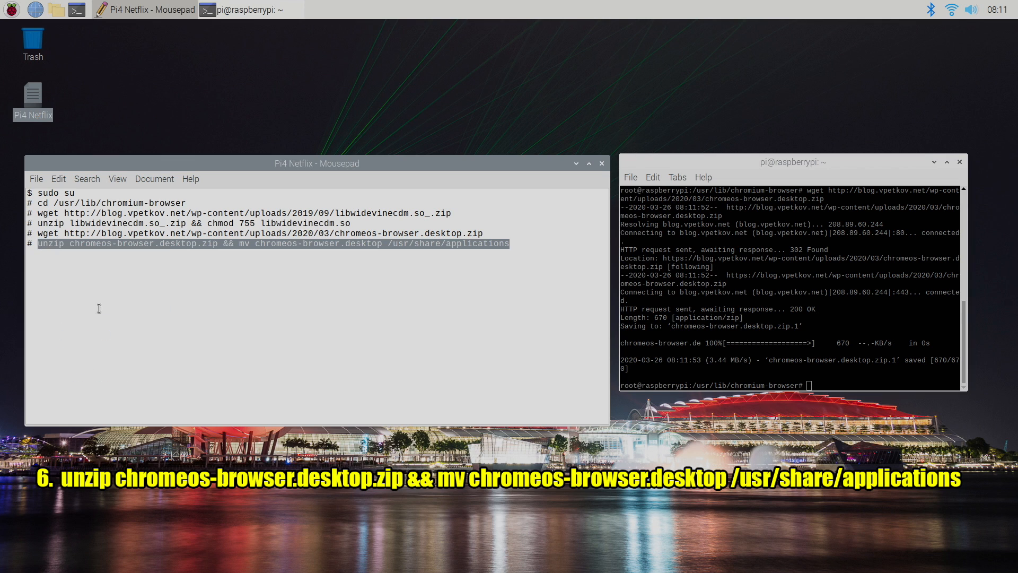
Run the unzip && mv command for chromeos-browser.desktop, then close the notes and terminal
{"action": "type", "text": "unzip chromeos-browser.desktop.zip && mv chromeos-browser.desktop /usr/share/applications"}
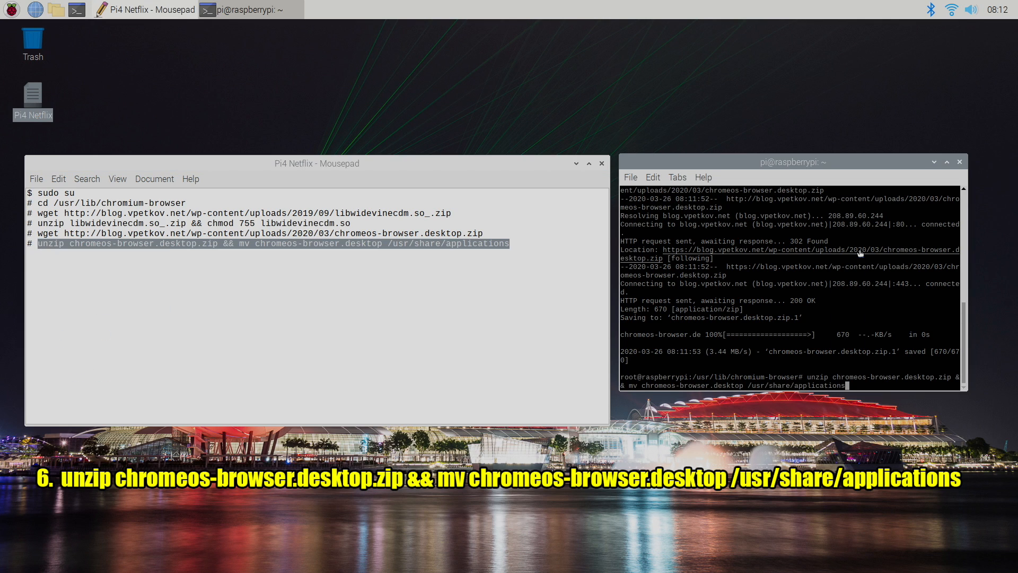
{"action": "key", "text": "Return"}
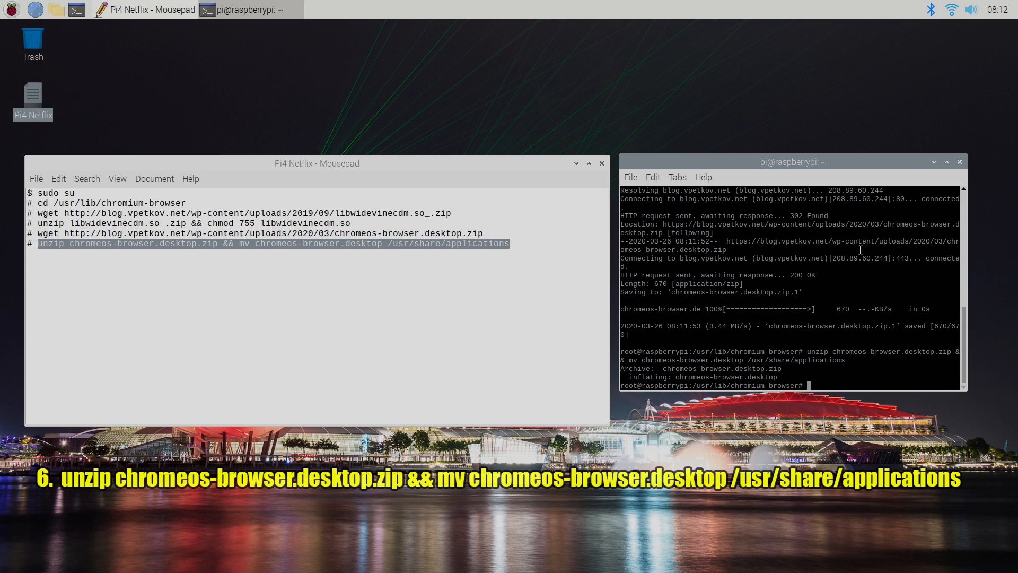
{"action": "left_click", "coordinate": [600, 163]}
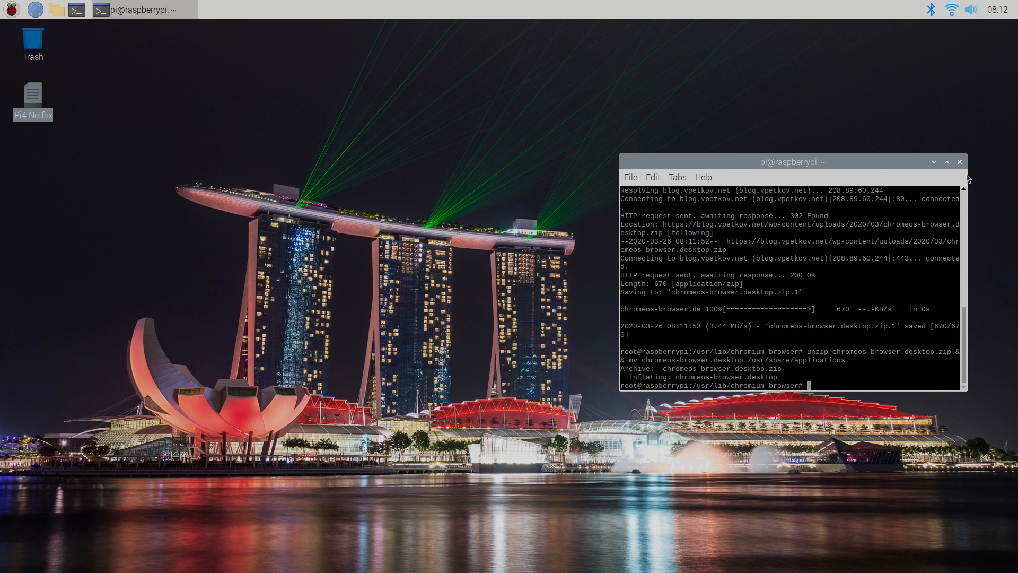
{"action": "left_click", "coordinate": [933, 161]}
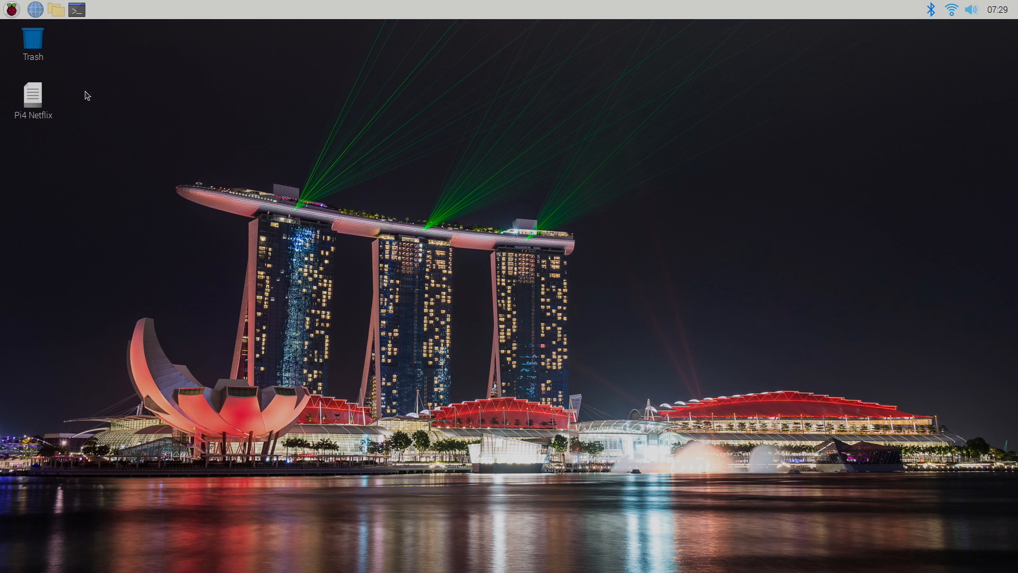
Launch Chromium (ChromeOS spoofing) from the Raspberry menu's Internet section
{"action": "left_click", "coordinate": [11, 10]}
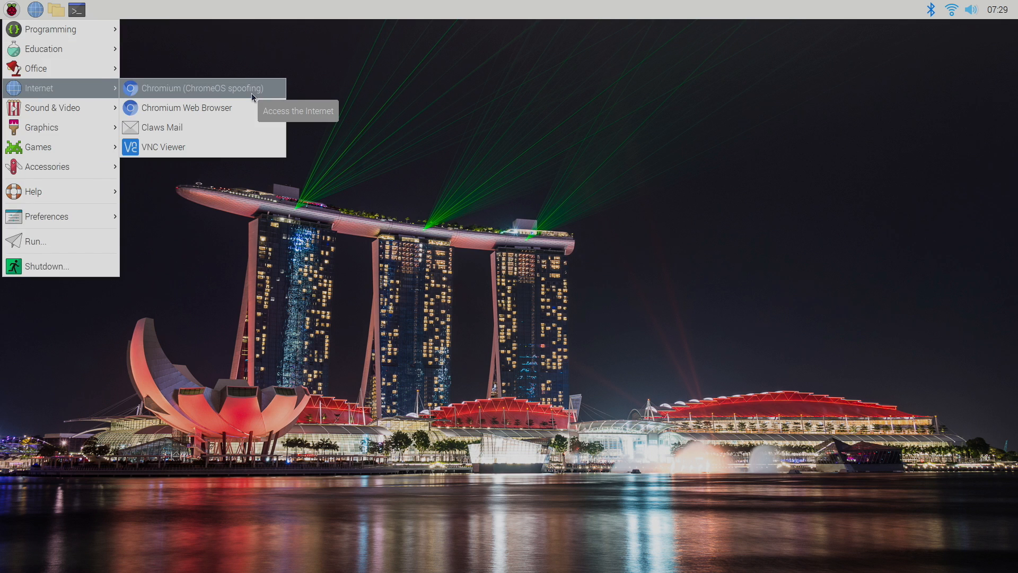
{"action": "mouse_move", "coordinate": [271, 96]}
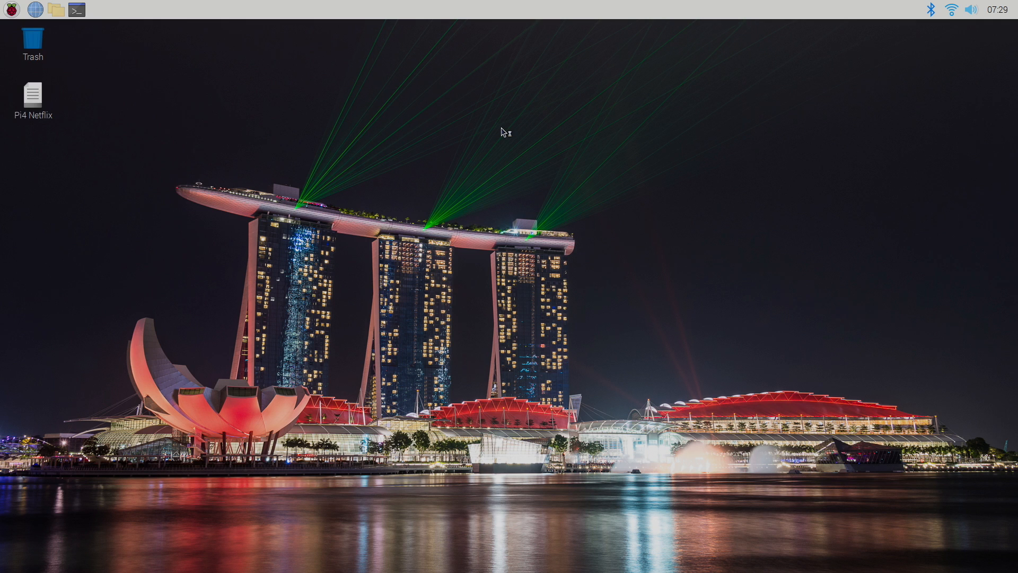
{"action": "left_click", "coordinate": [35, 9]}
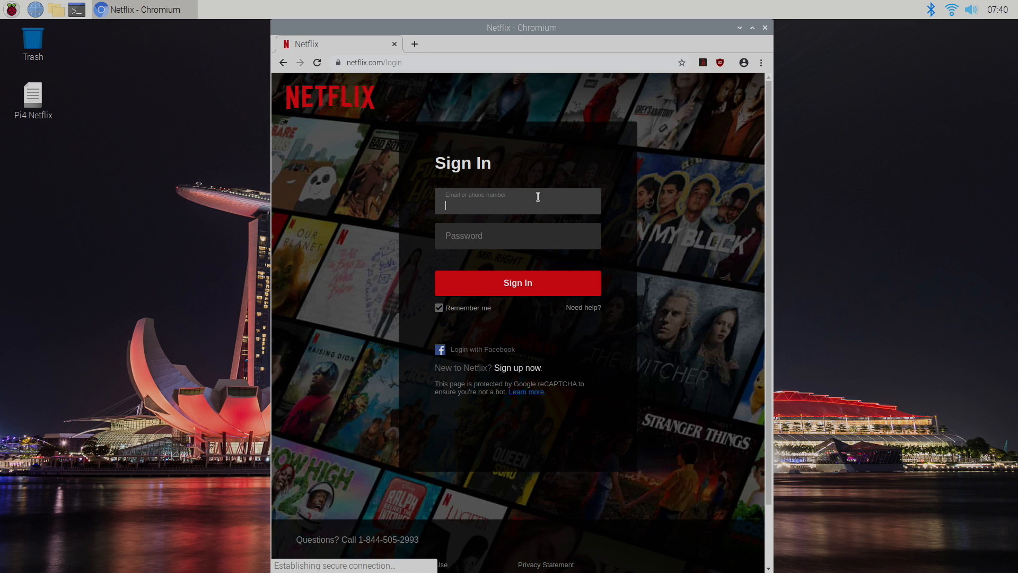
Sign into Netflix with the login email and start playing The Staircase
{"action": "left_click", "coordinate": [518, 282]}
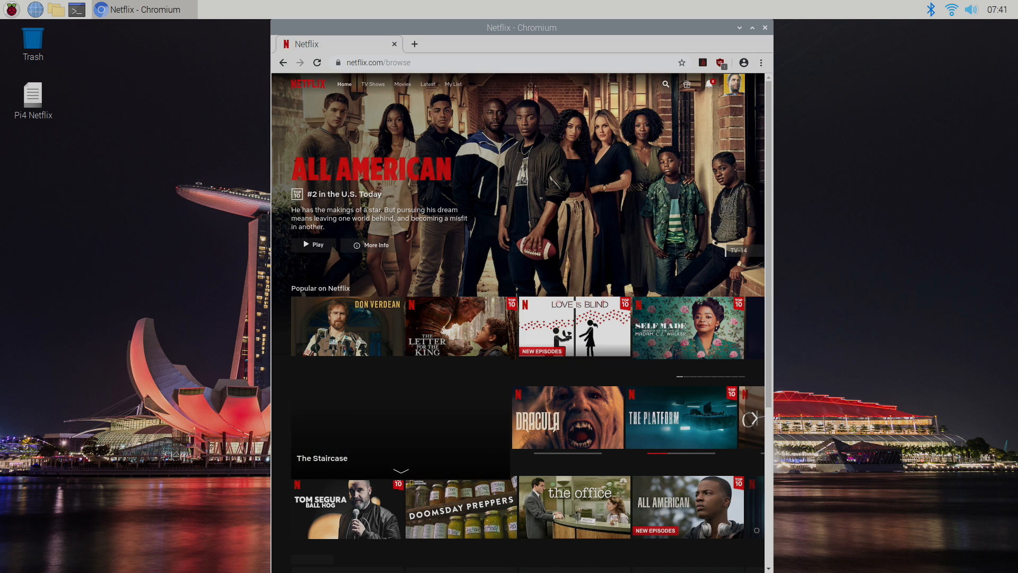
{"action": "left_click", "coordinate": [313, 244]}
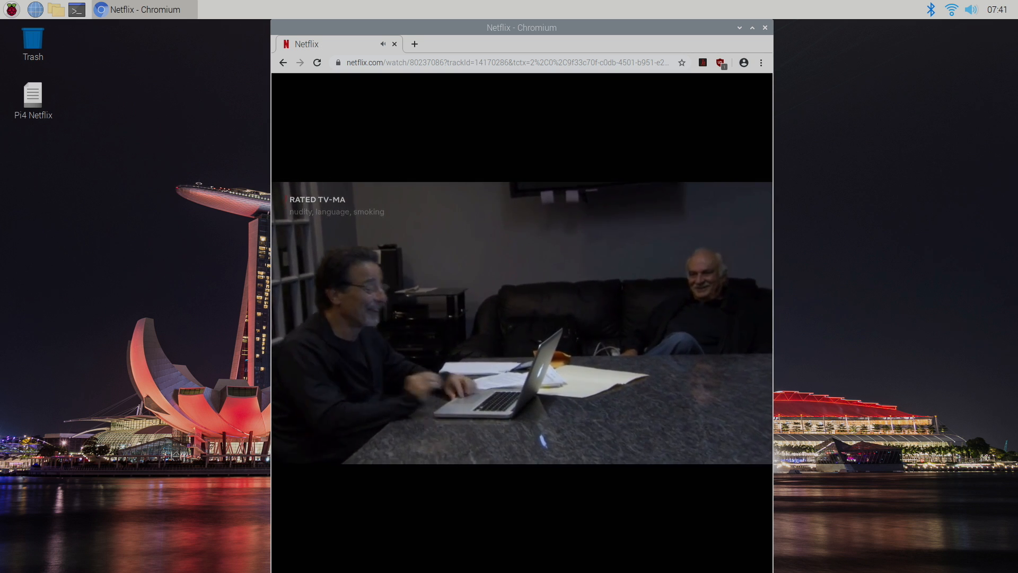
{"action": "mouse_move", "coordinate": [784, 542]}
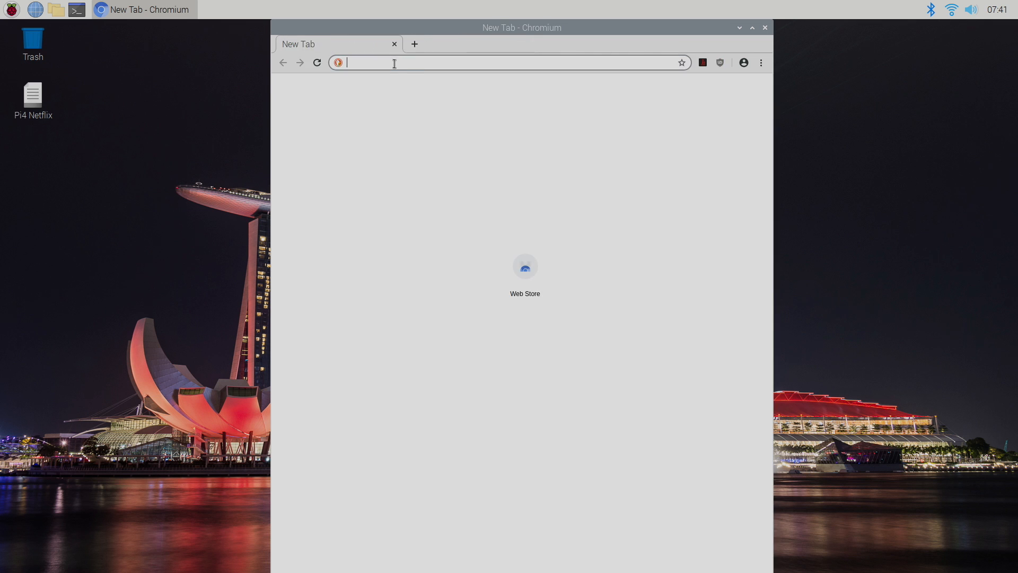
Go to hulu.com to play a show, then open a new tab for Disney+
{"action": "type", "text": "hulu.com/watch/77332ba2-89d1-4fe0-a191-c4a49bcaea30"}
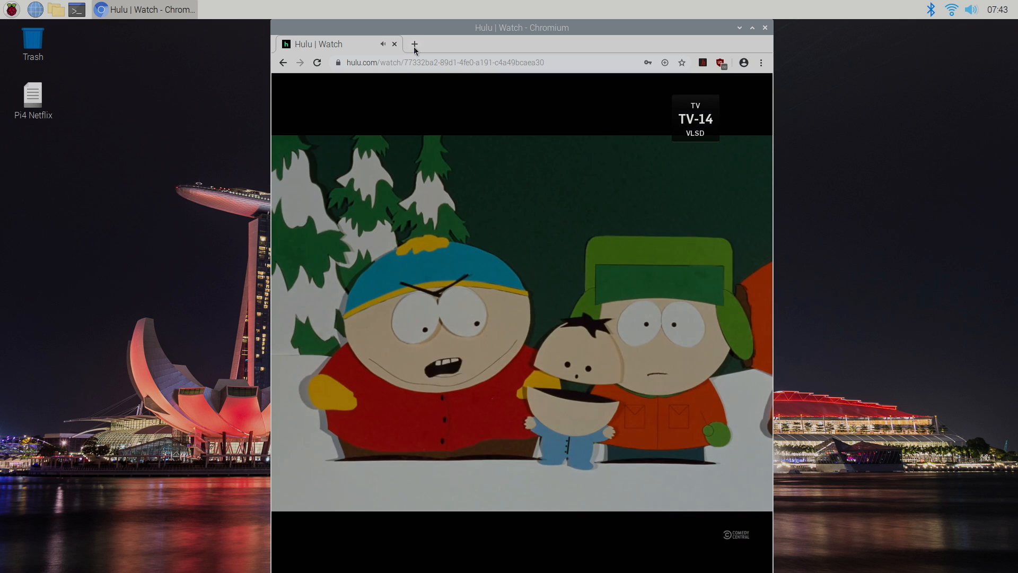
{"action": "left_click", "coordinate": [415, 44]}
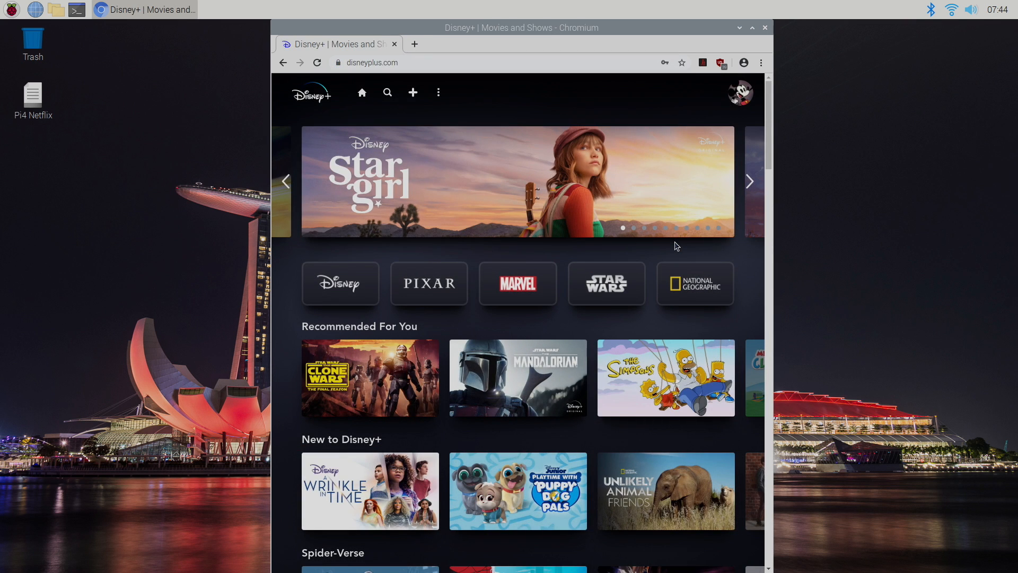
Play the first episode of Unlikely Animal Friends on Disney+, then close Chromium
{"action": "left_click", "coordinate": [665, 490]}
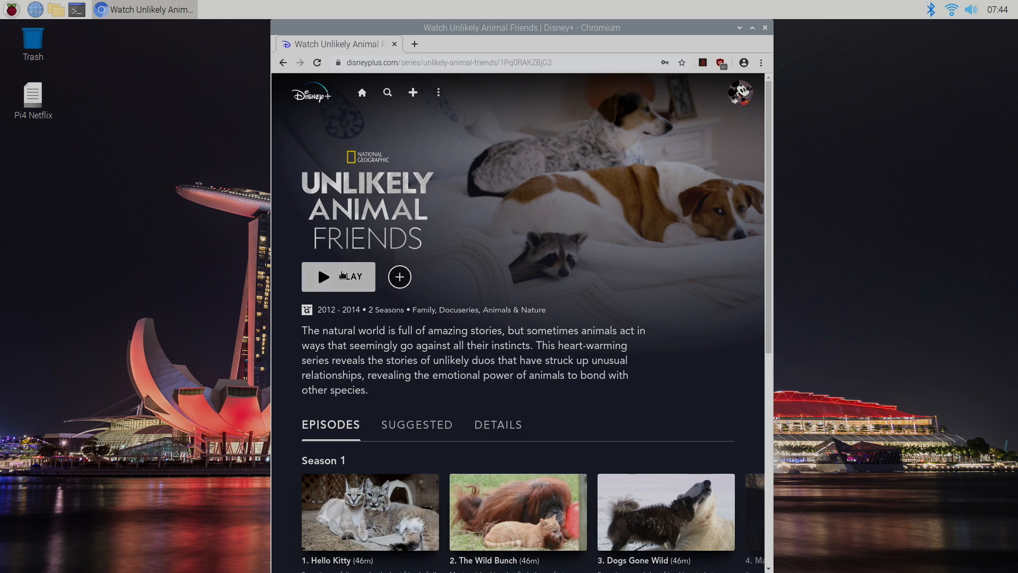
{"action": "left_click", "coordinate": [338, 277]}
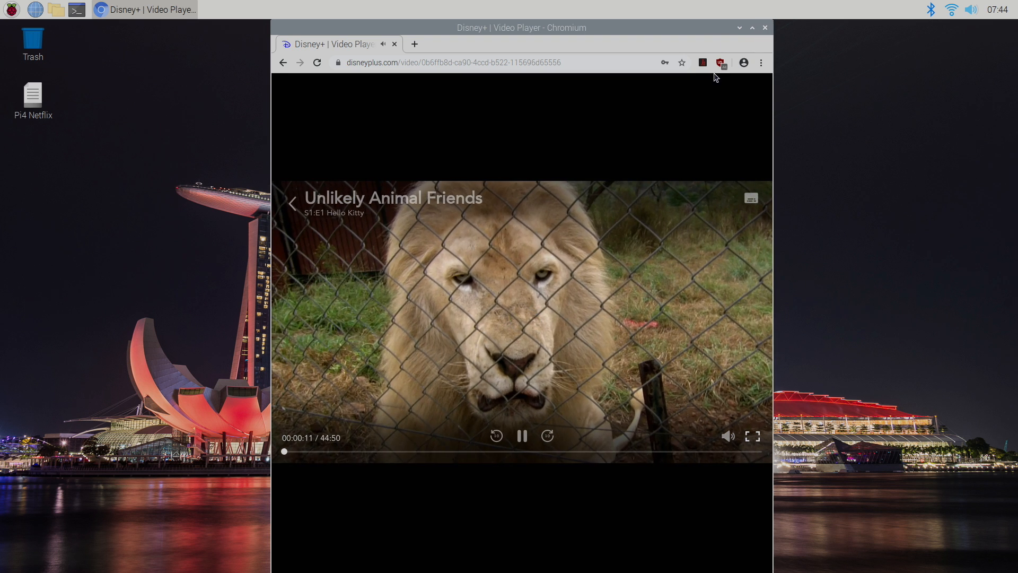
{"action": "left_click", "coordinate": [764, 28]}
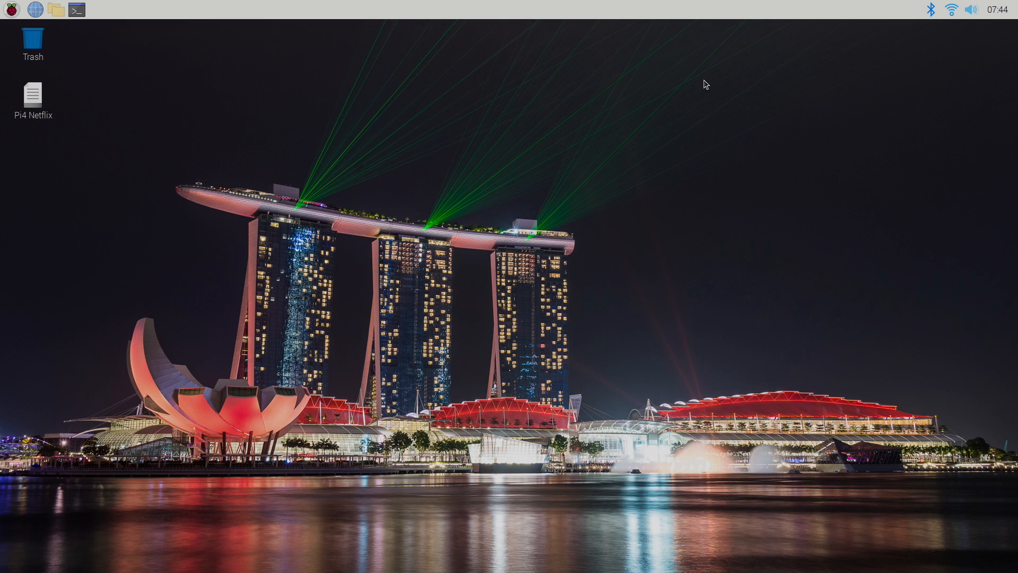